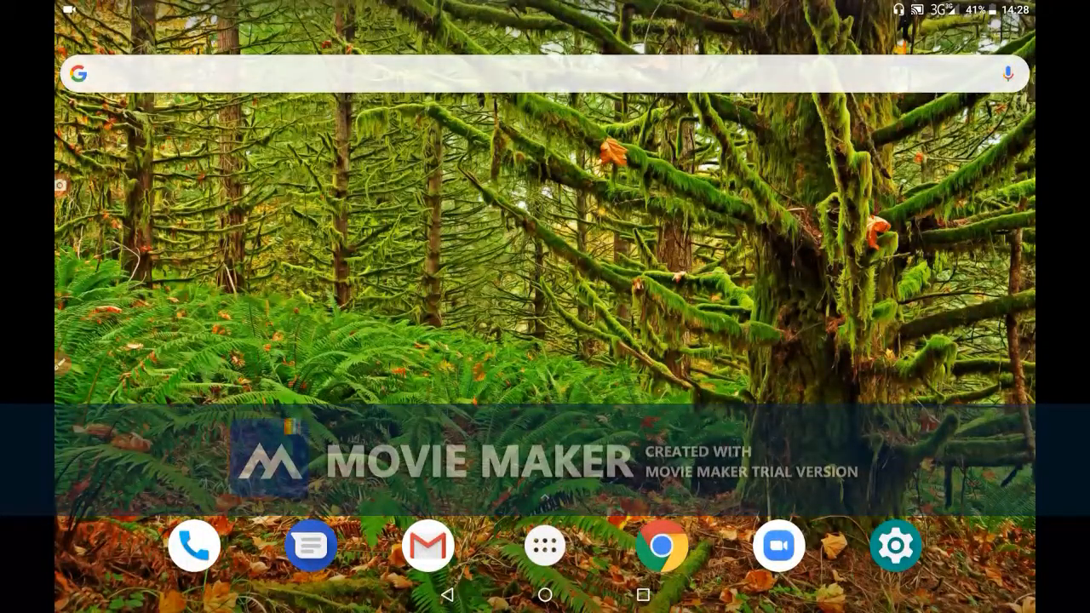
- Switch from the Android home screen to the PC showing the iTax portal
{"action": "left_click", "coordinate": [544, 545]}
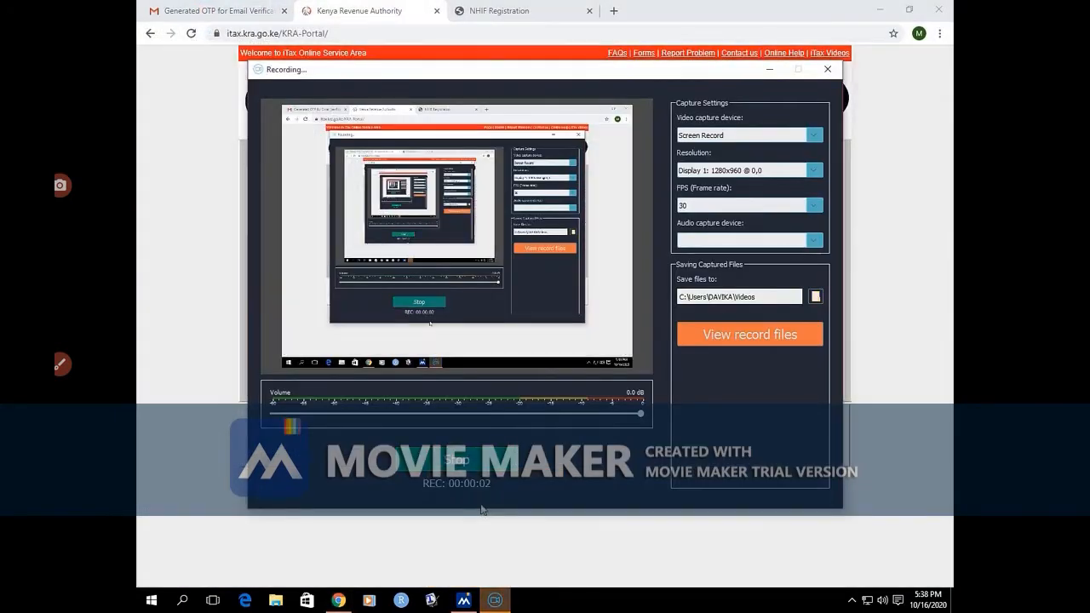
{"action": "left_click", "coordinate": [826, 69]}
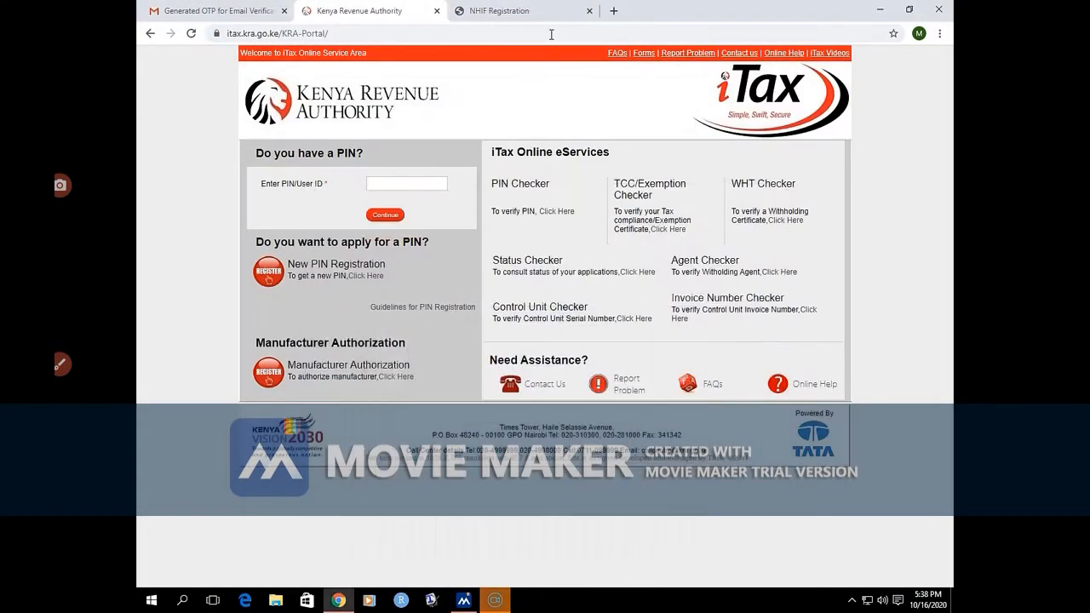
{"action": "left_click", "coordinate": [406, 183]}
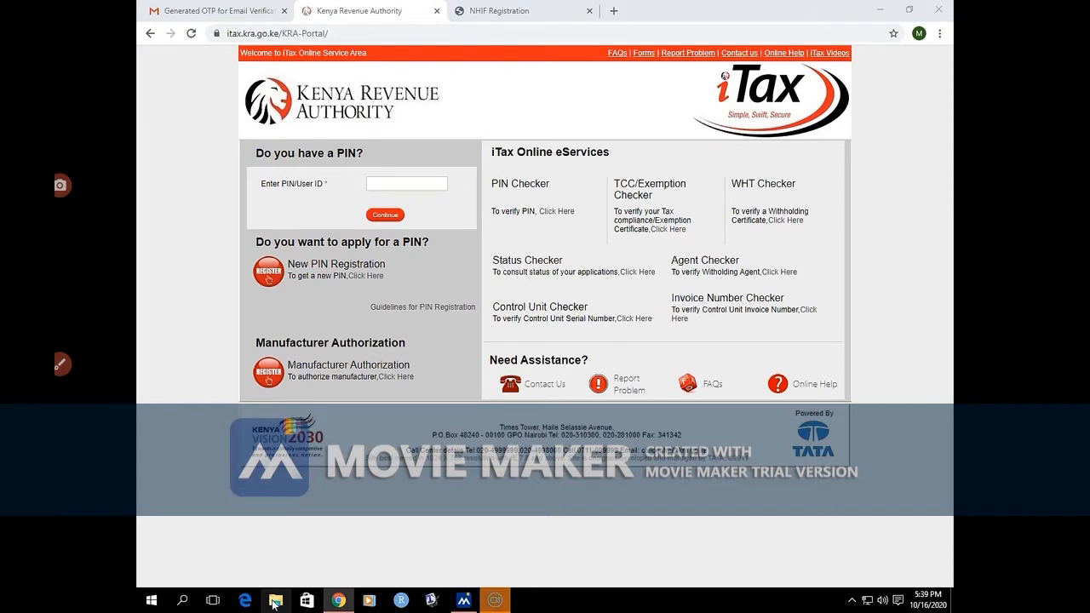
- Open the receipt (22) PIN certificate PDF from Downloads > Kausya Job 2020
{"action": "left_click", "coordinate": [274, 600]}
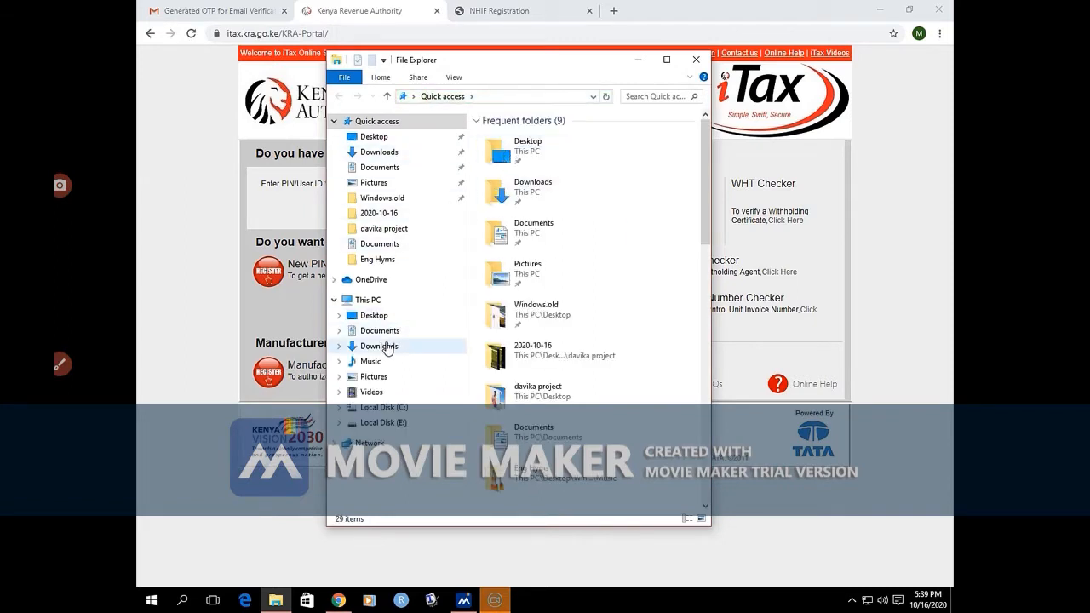
{"action": "left_click", "coordinate": [380, 346]}
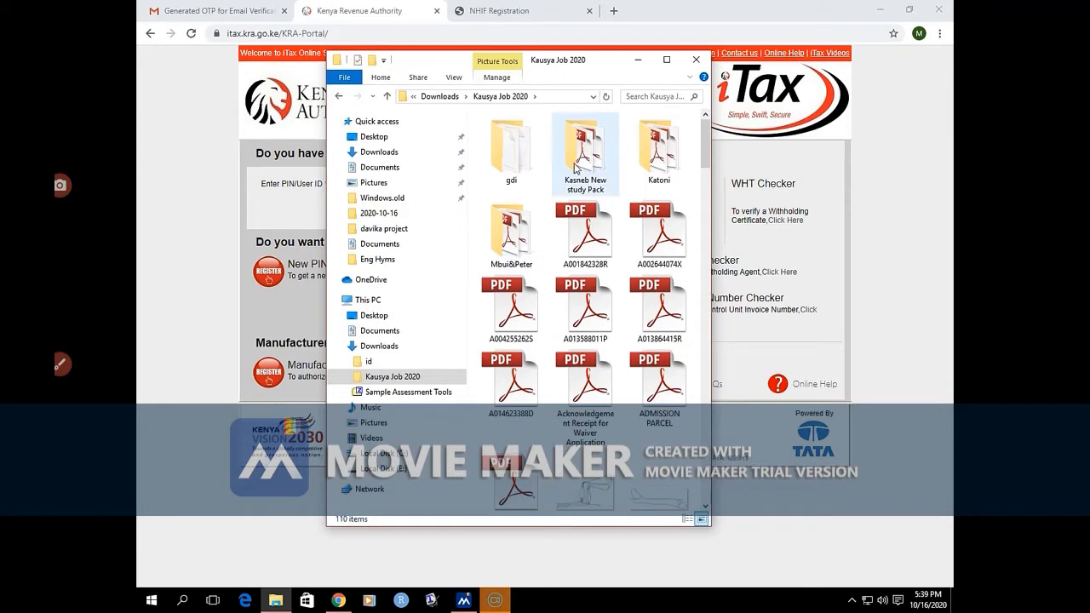
{"action": "scroll", "scroll_direction": "down", "scroll_amount": 3}
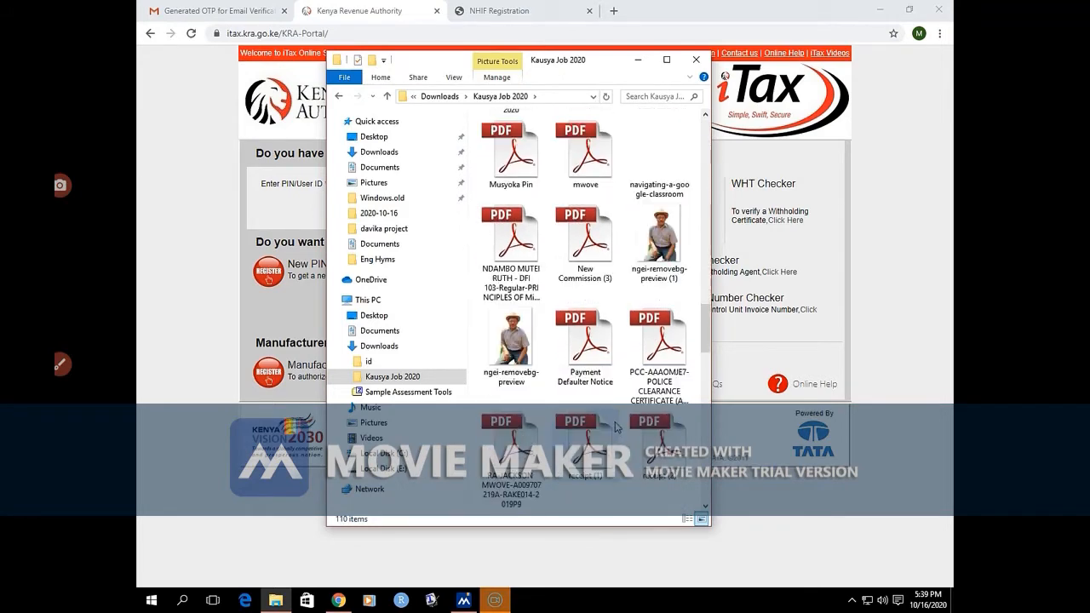
{"action": "scroll", "scroll_direction": "down", "scroll_amount": 3}
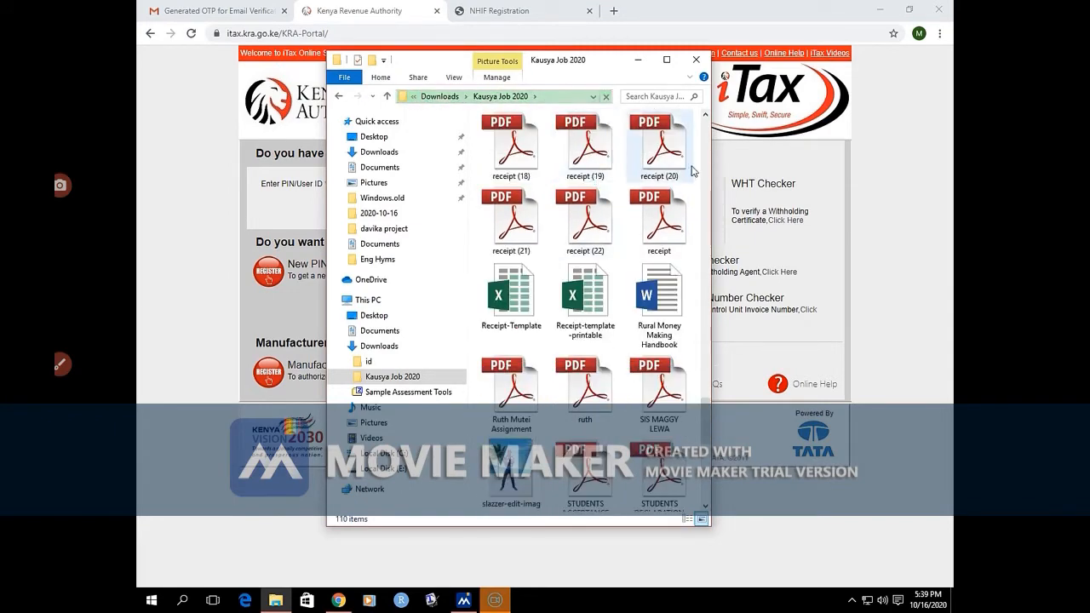
{"action": "left_click", "coordinate": [658, 143]}
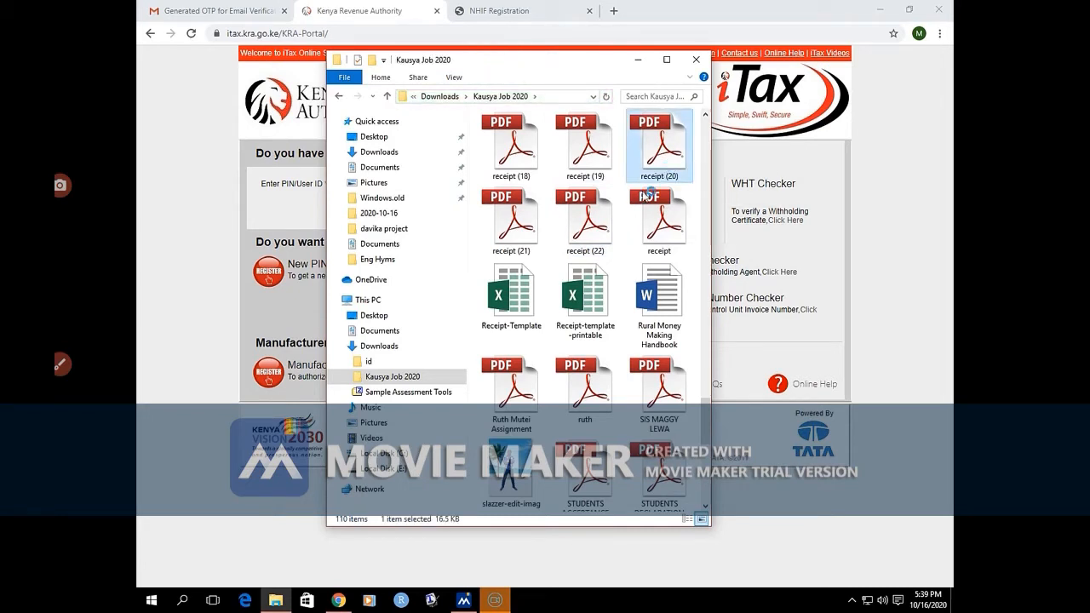
{"action": "left_click", "coordinate": [585, 218]}
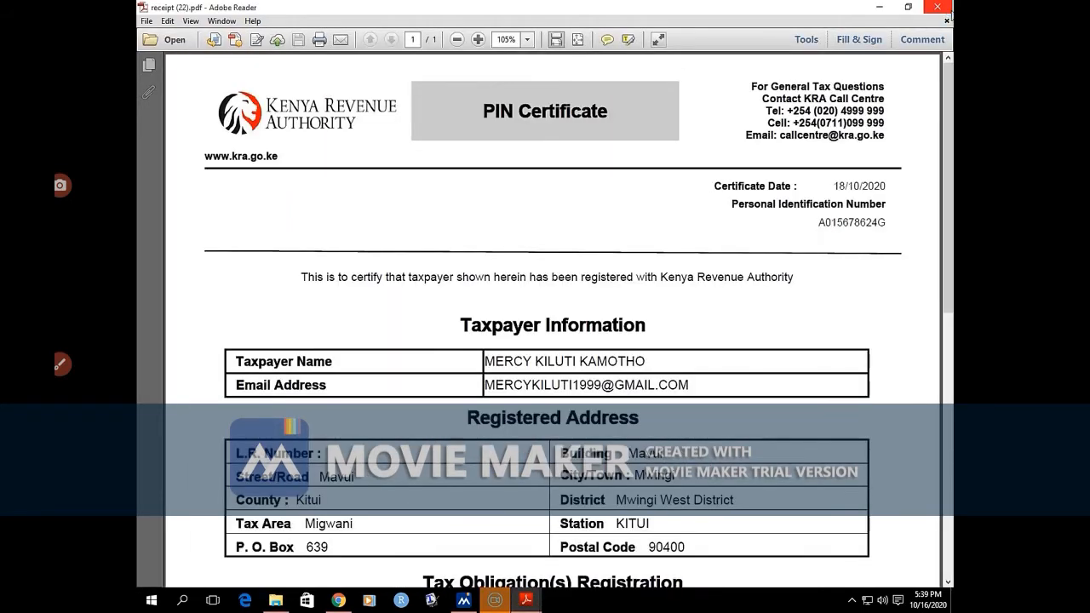
{"action": "left_click", "coordinate": [479, 40]}
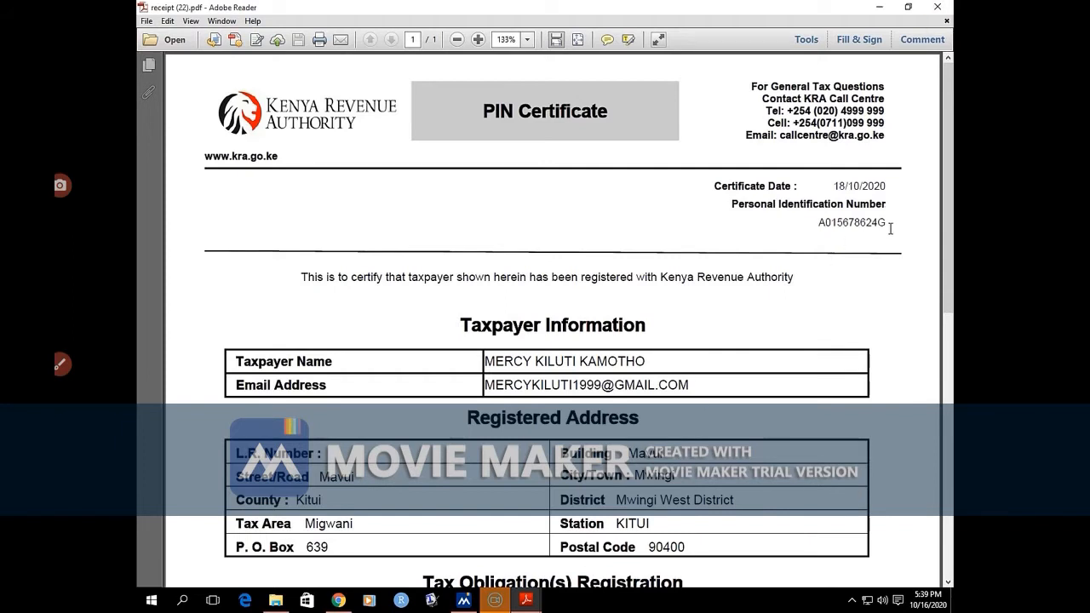
{"action": "right_click", "coordinate": [851, 222]}
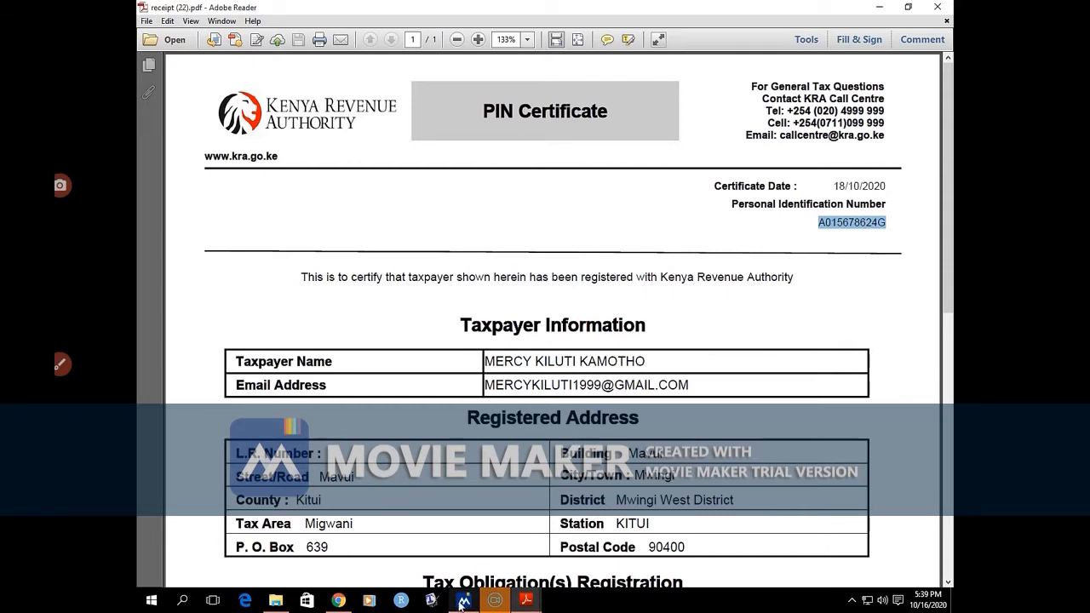
{"action": "left_click", "coordinate": [338, 601]}
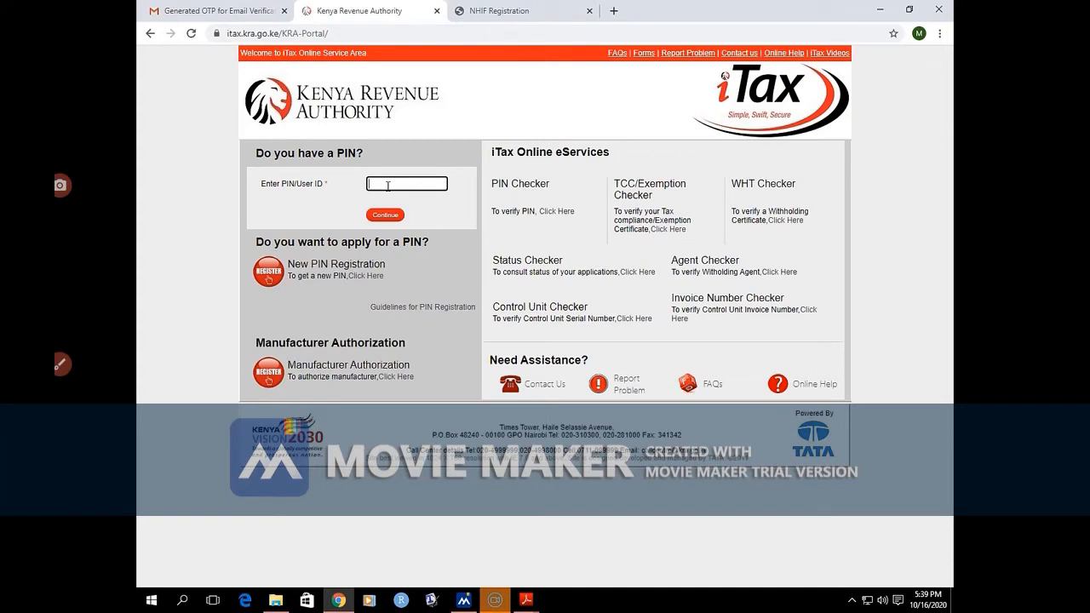
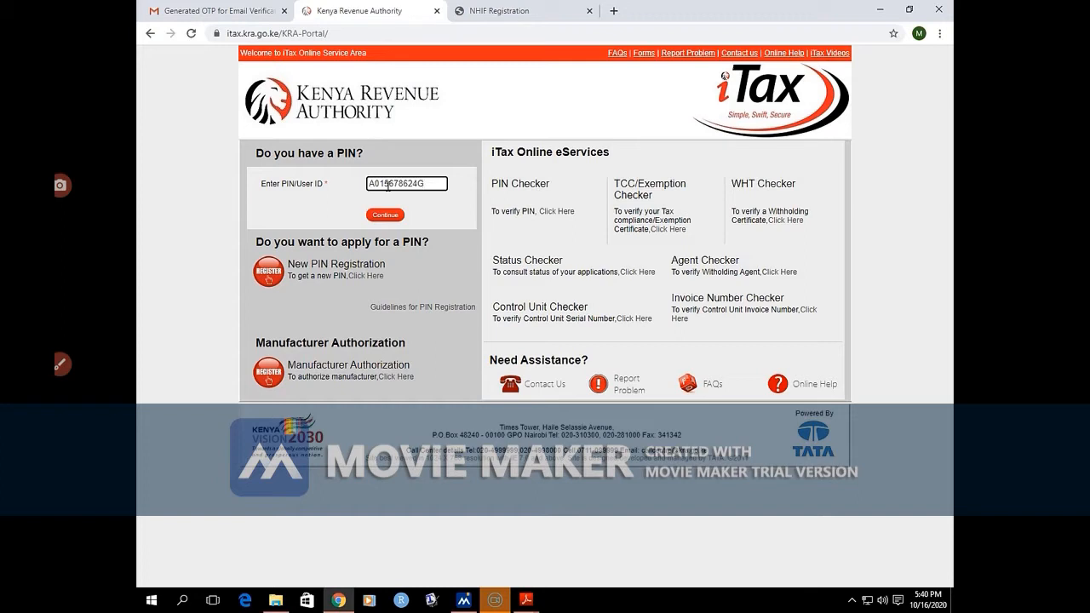
{"action": "mouse_move", "coordinate": [349, 94]}
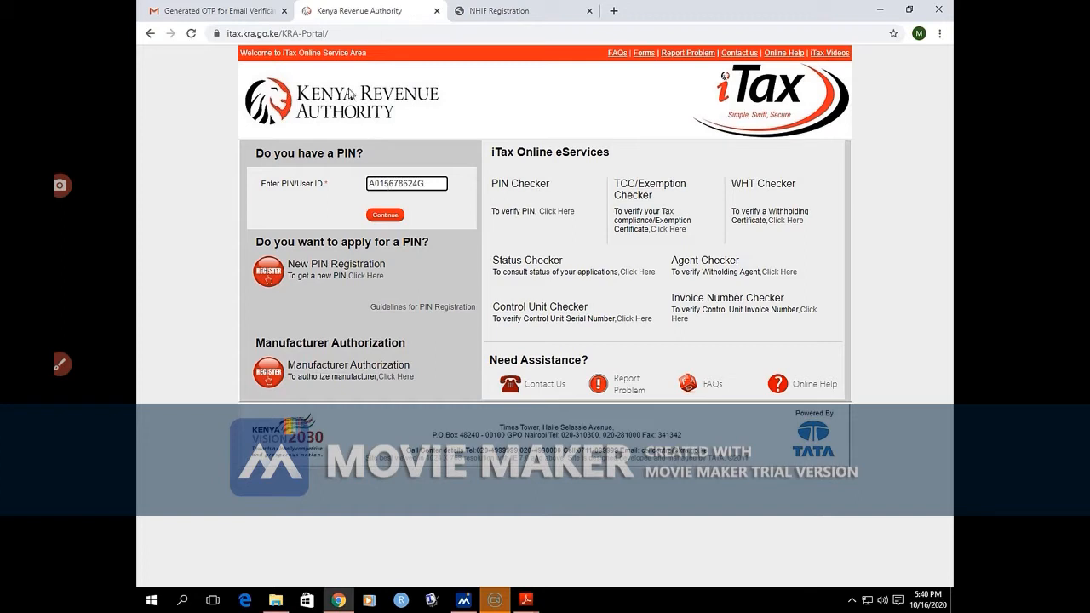
{"action": "left_click", "coordinate": [384, 215]}
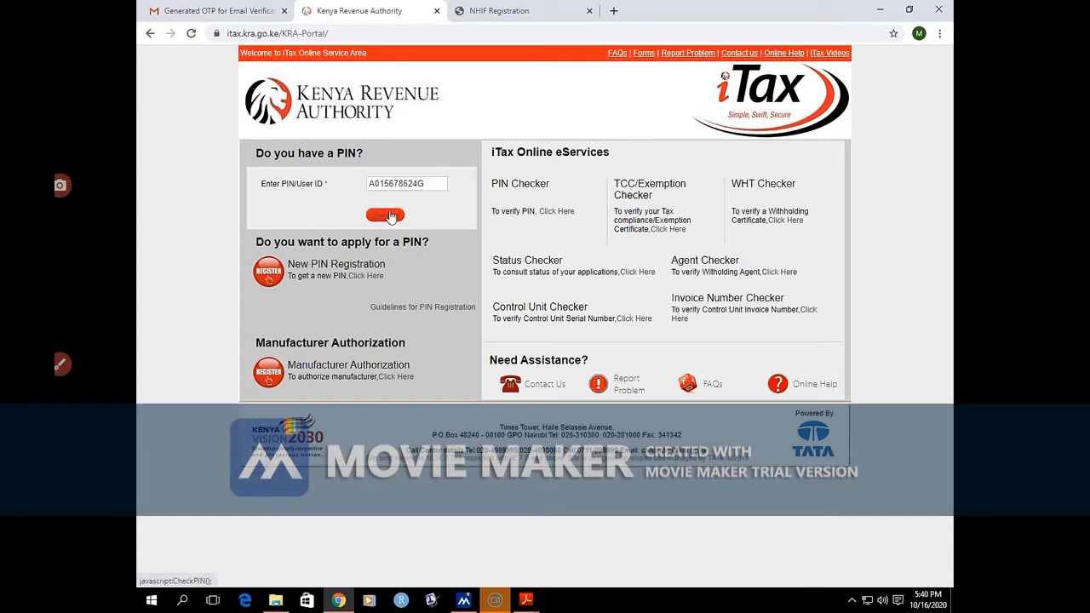
{"action": "left_click", "coordinate": [385, 215]}
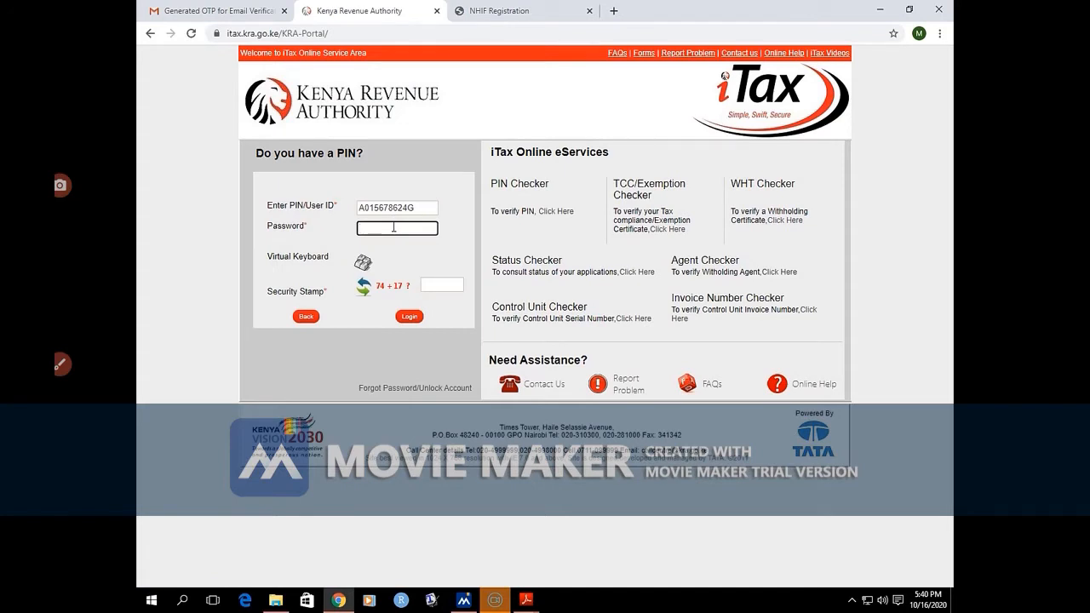
{"action": "left_click", "coordinate": [216, 10]}
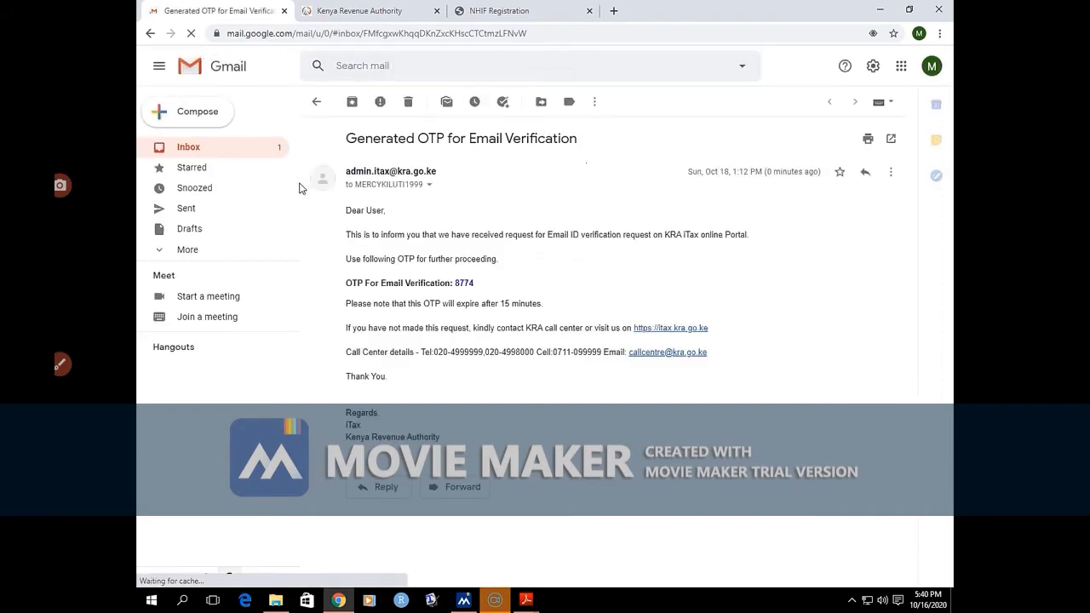
- Refresh the Gmail inbox for the KRA OTP mail, then return to the iTax tab
{"action": "left_click", "coordinate": [188, 147]}
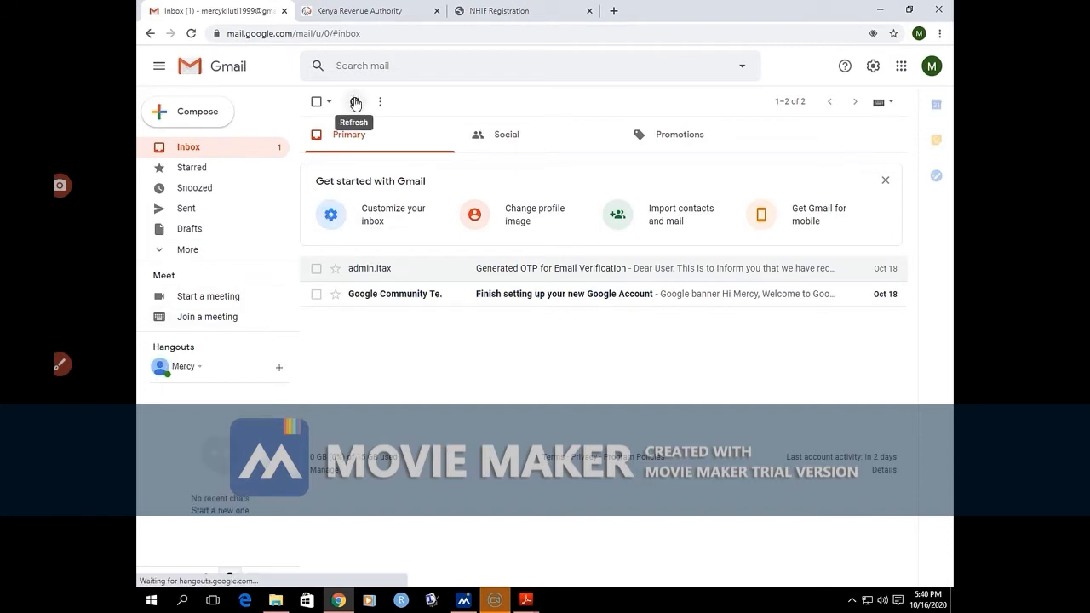
{"action": "left_click", "coordinate": [355, 102]}
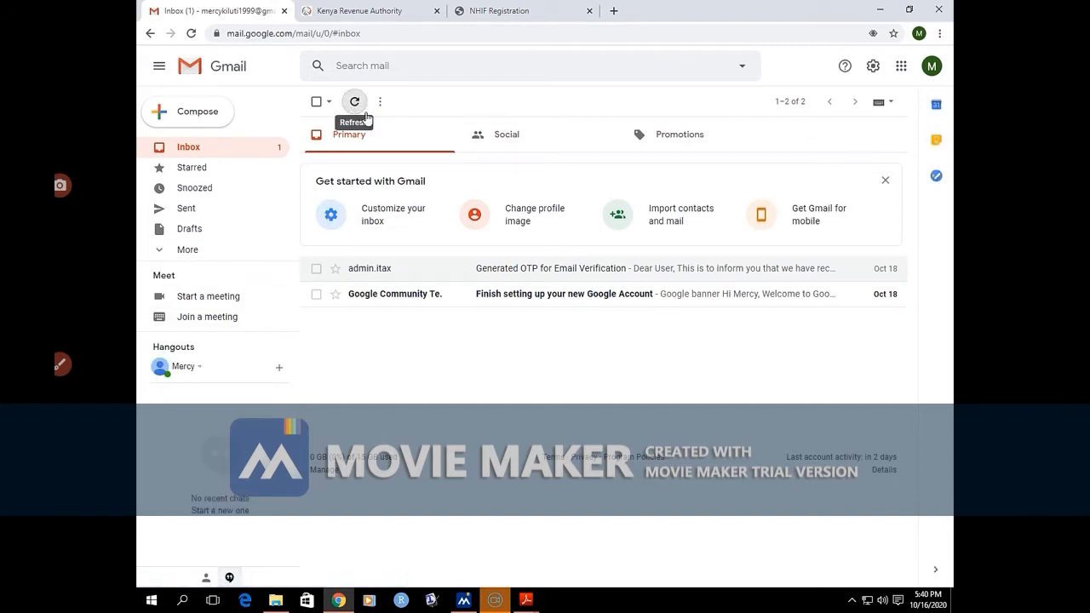
{"action": "left_click", "coordinate": [366, 10]}
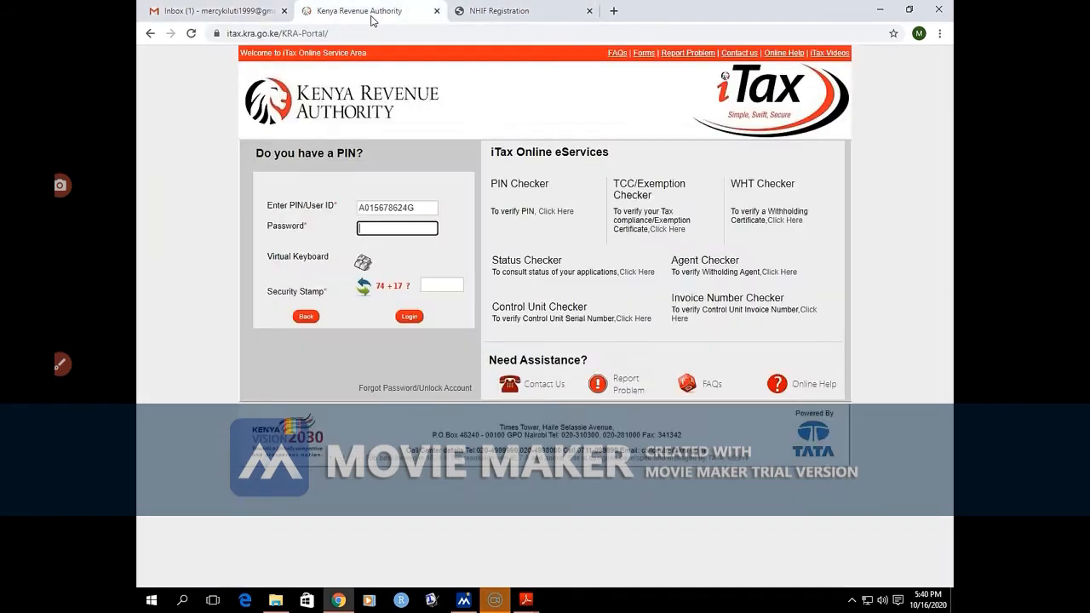
- Request Forgot Password/Unlock Account with security stamp answer 84
{"action": "left_click", "coordinate": [416, 388]}
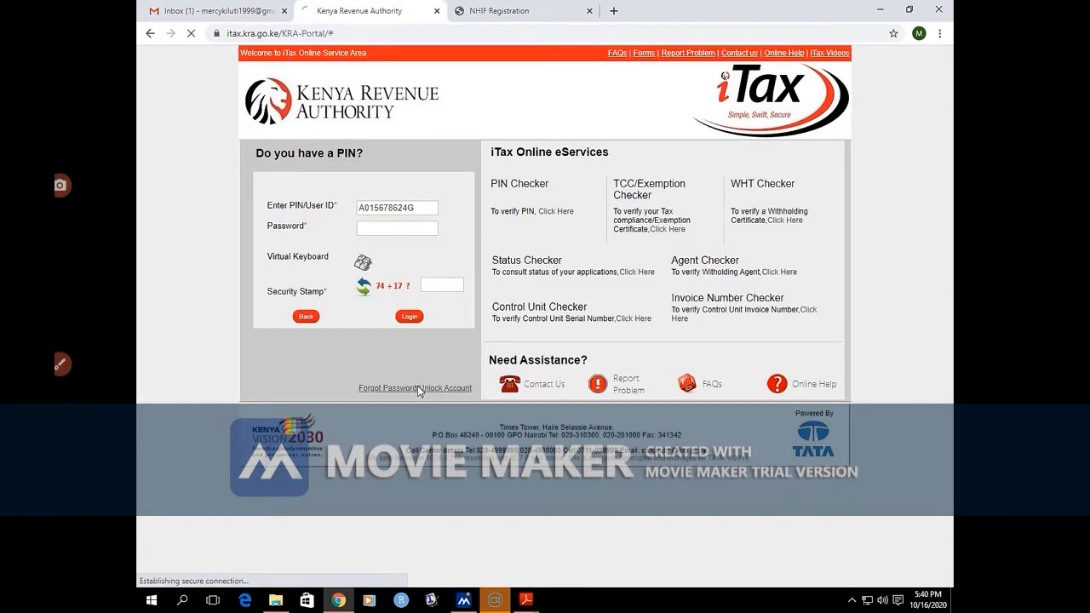
{"action": "left_click", "coordinate": [392, 389]}
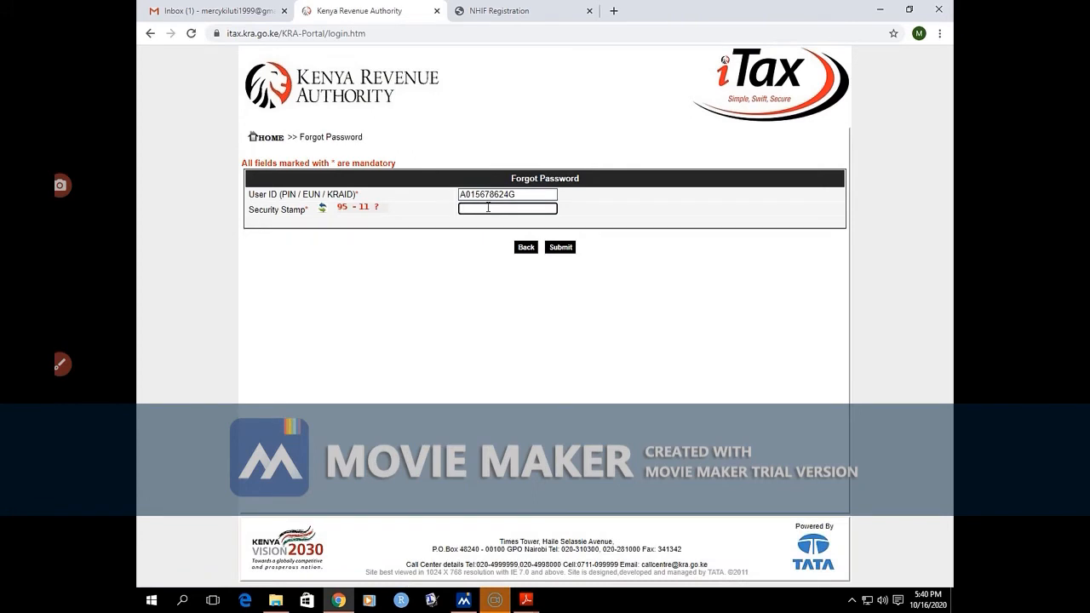
{"action": "type", "text": "84"}
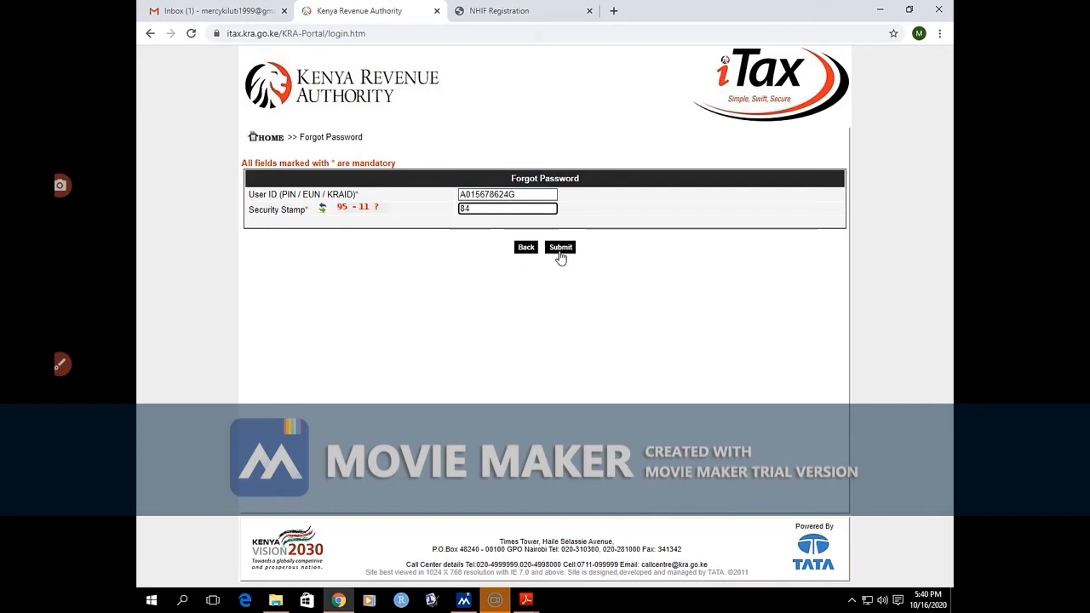
{"action": "left_click", "coordinate": [560, 247]}
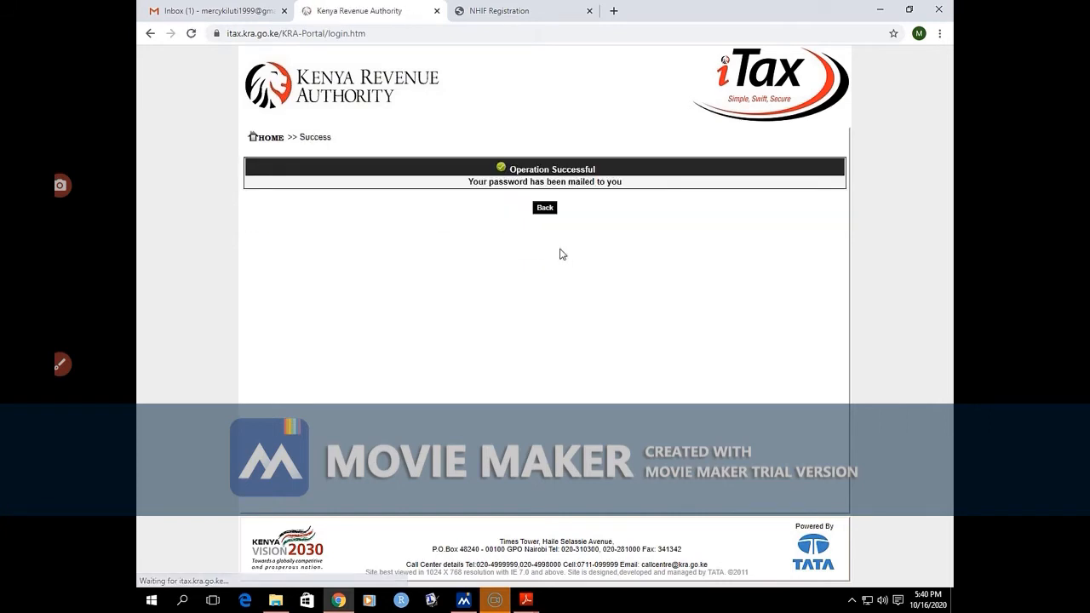
{"action": "left_click", "coordinate": [545, 207]}
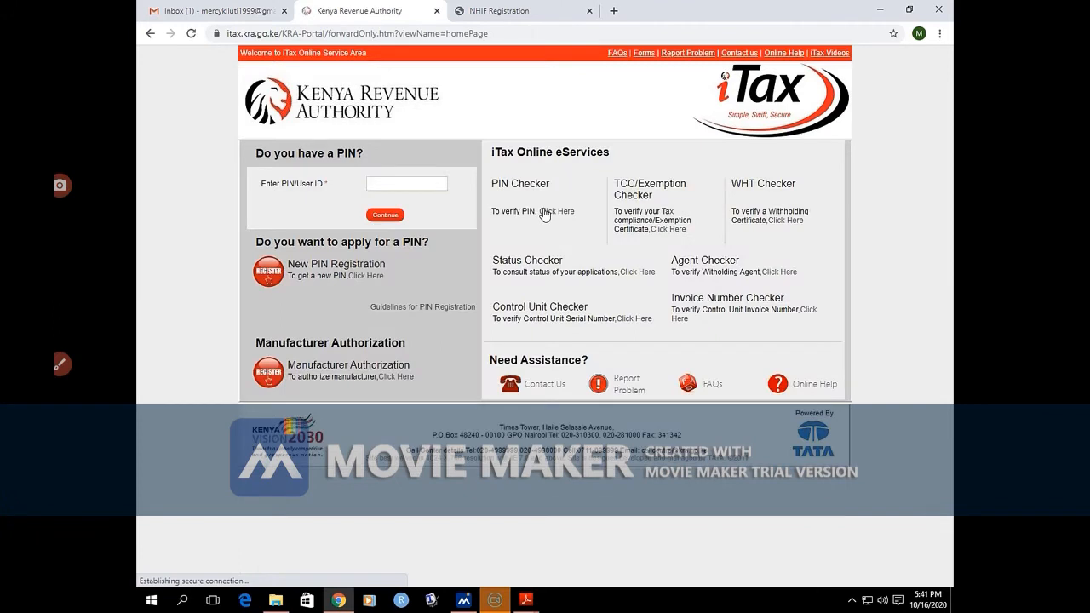
{"action": "left_click", "coordinate": [406, 183]}
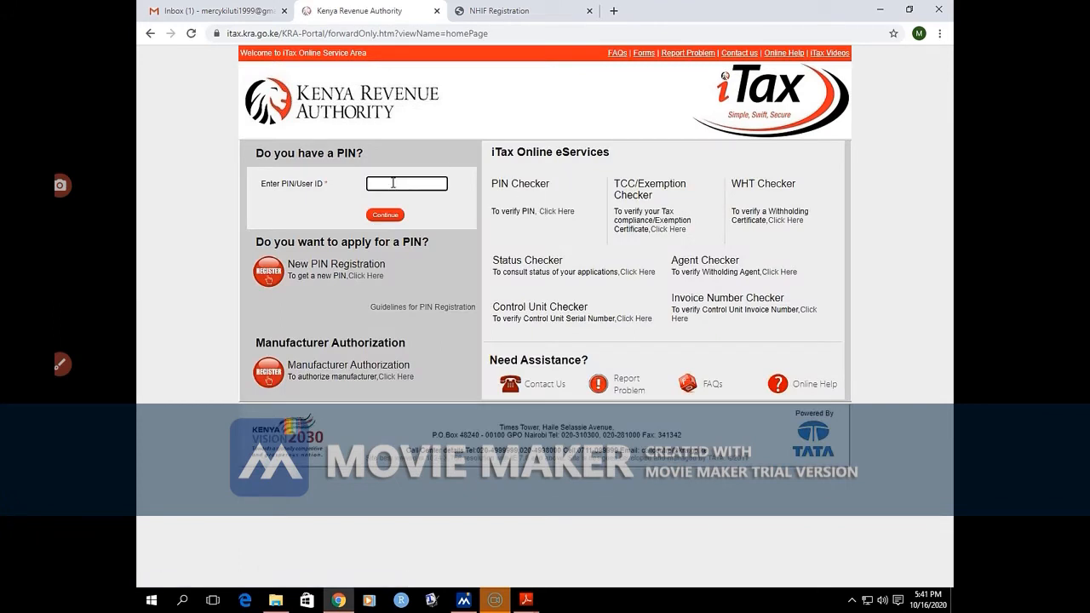
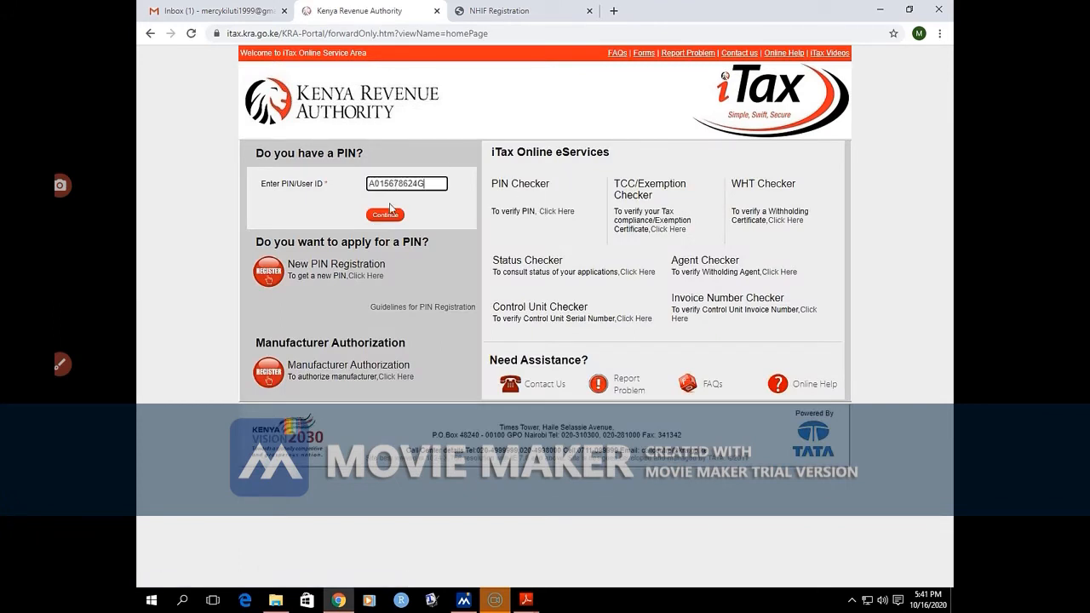
{"action": "left_click", "coordinate": [385, 213]}
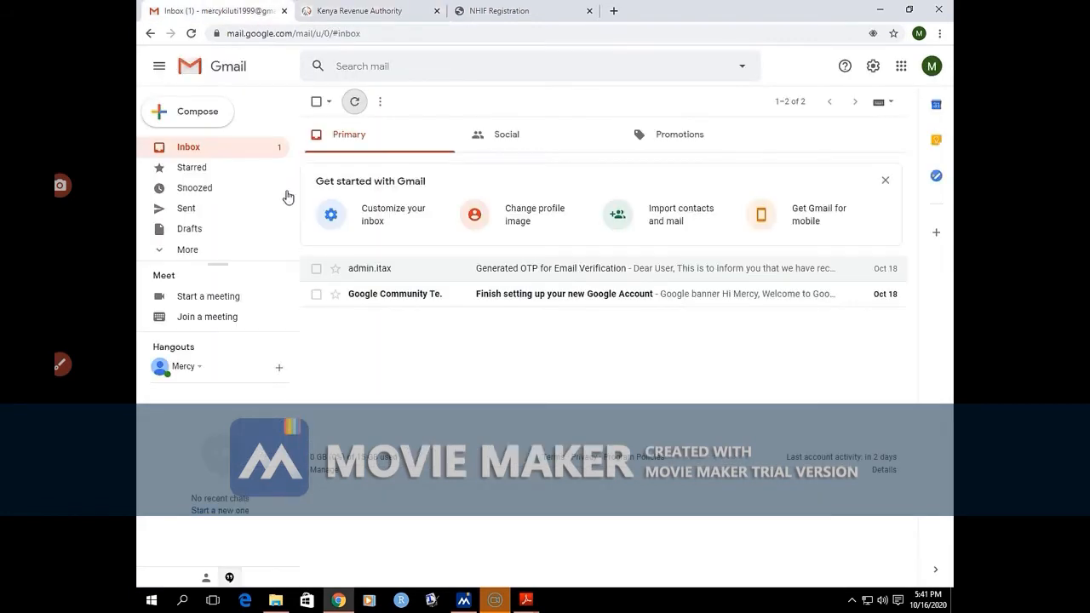
{"action": "mouse_move", "coordinate": [222, 188]}
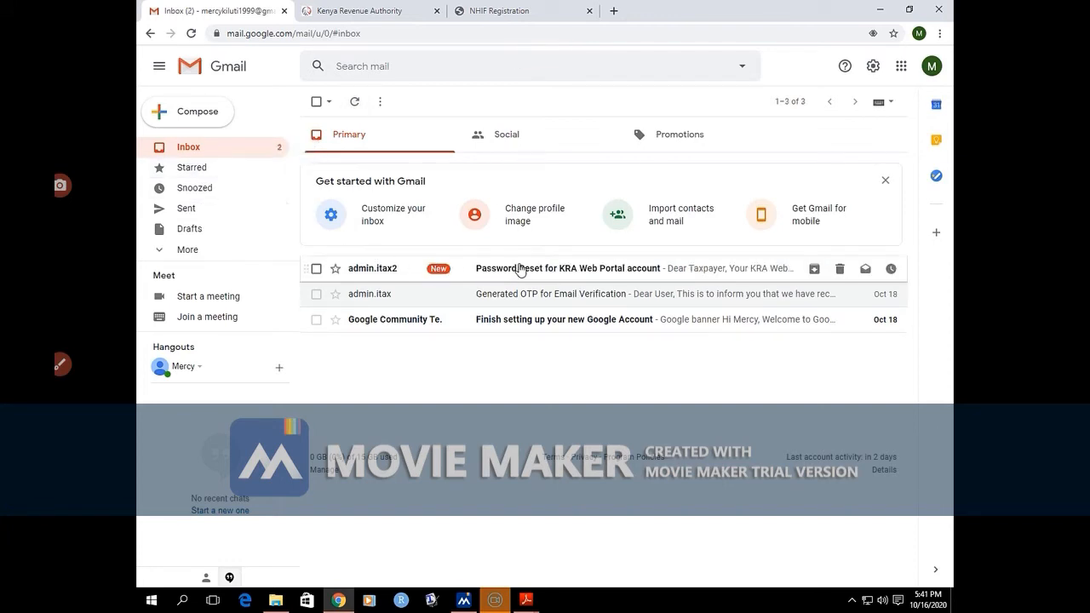
- Copy the temporary password from the KRA reset email and return to iTax
{"action": "left_click", "coordinate": [568, 268]}
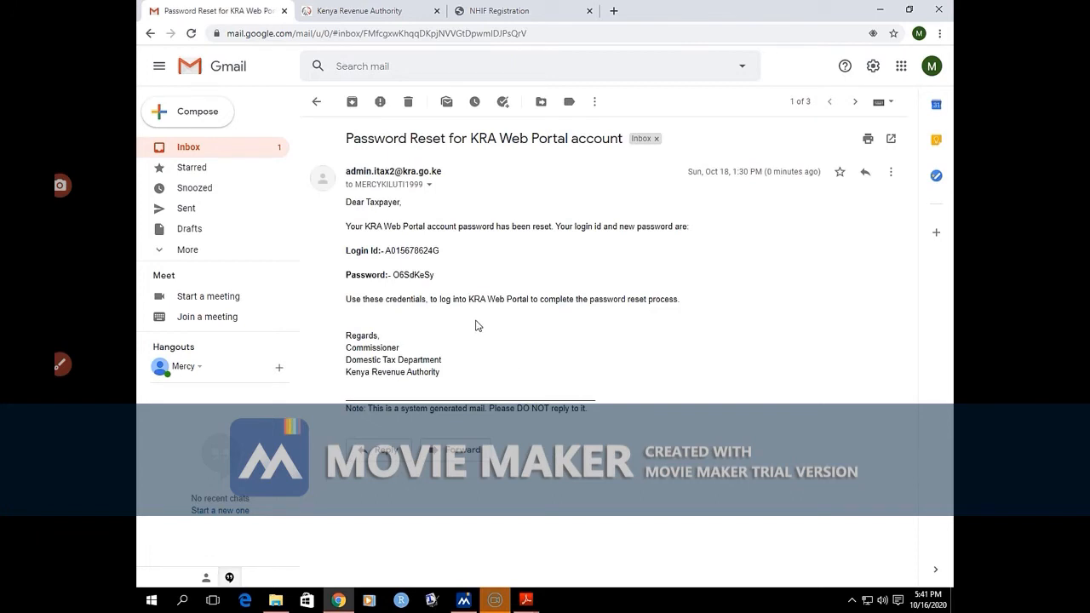
{"action": "mouse_move", "coordinate": [434, 275]}
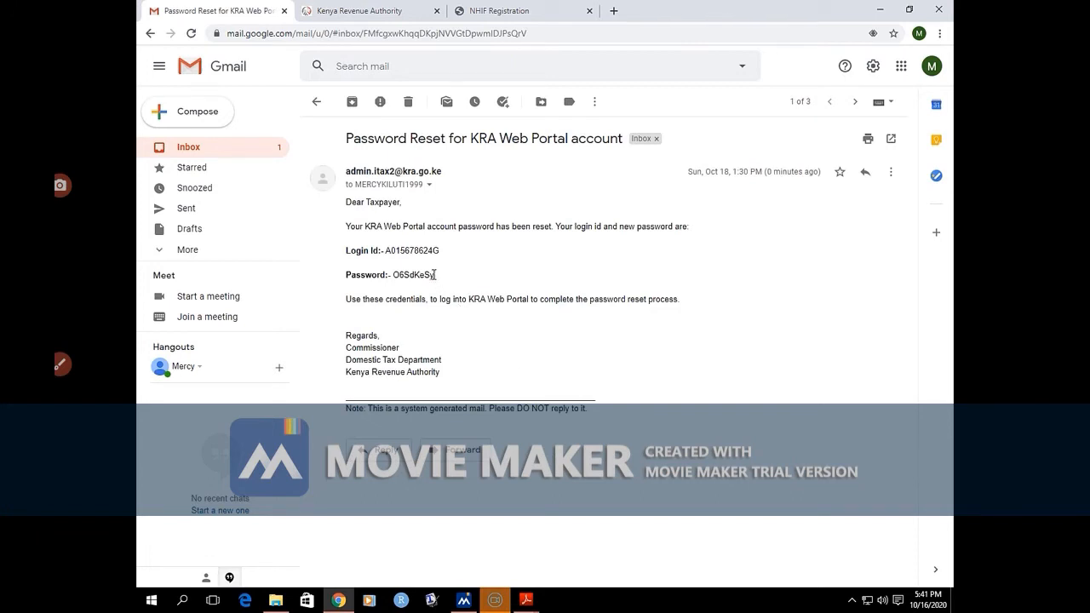
{"action": "double_click", "coordinate": [415, 274]}
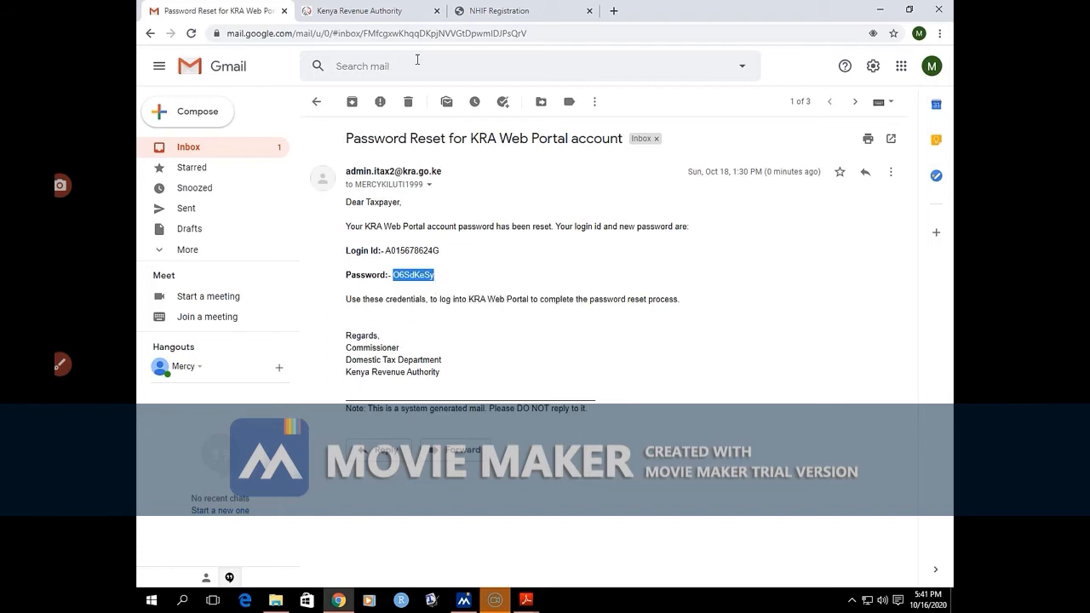
{"action": "left_click", "coordinate": [365, 11]}
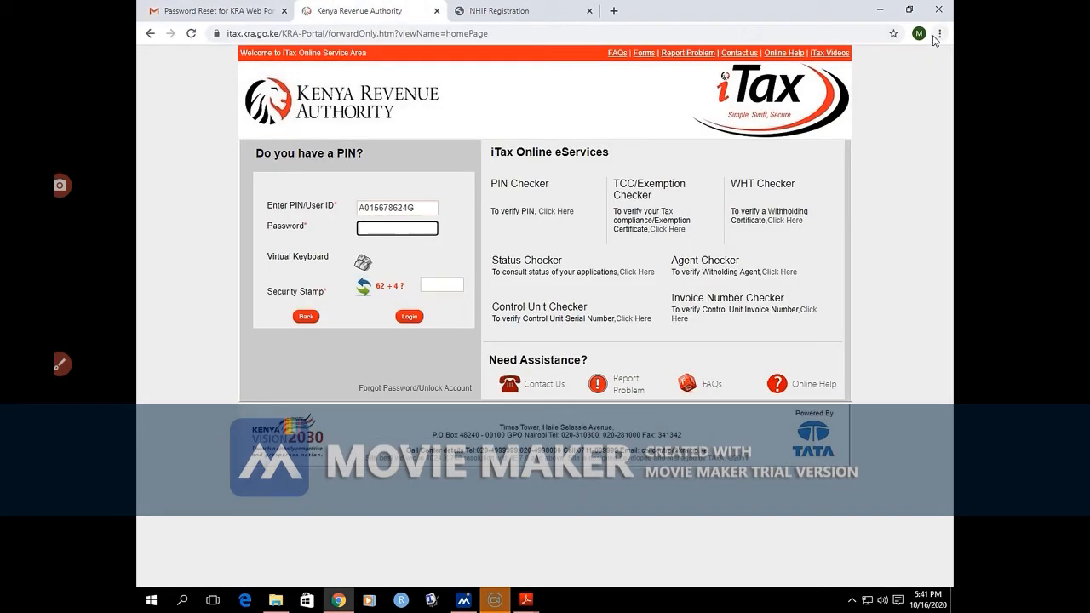
{"action": "left_click", "coordinate": [939, 34]}
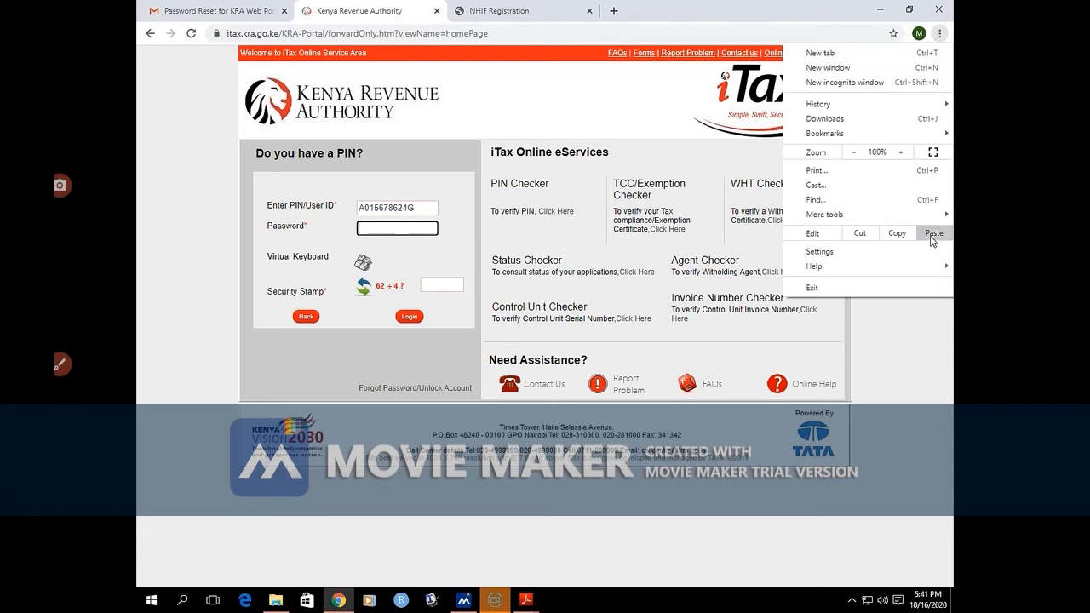
{"action": "left_click", "coordinate": [934, 233]}
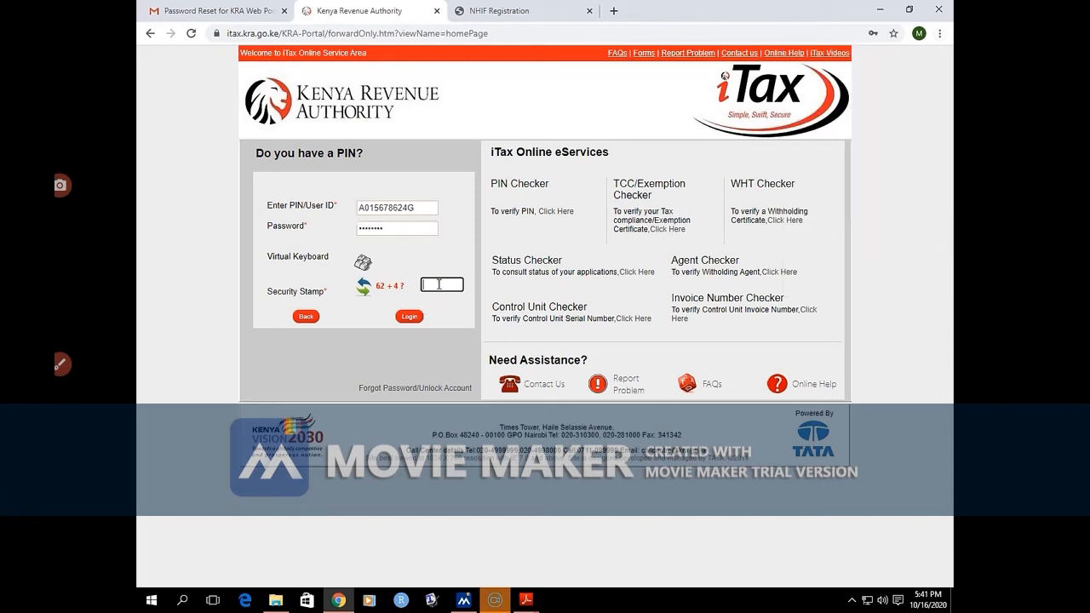
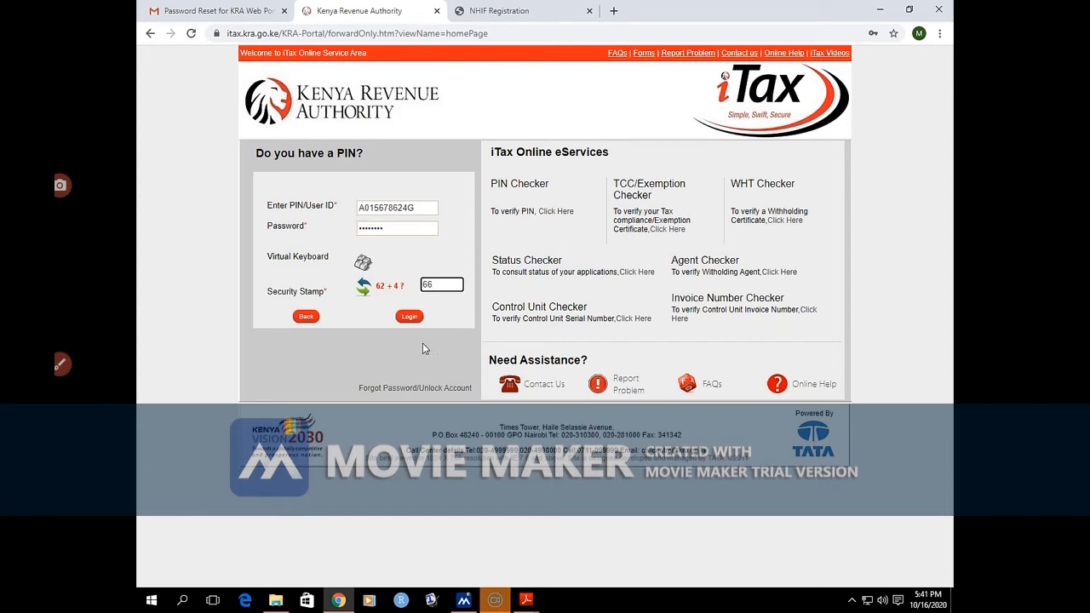
{"action": "left_click", "coordinate": [408, 316]}
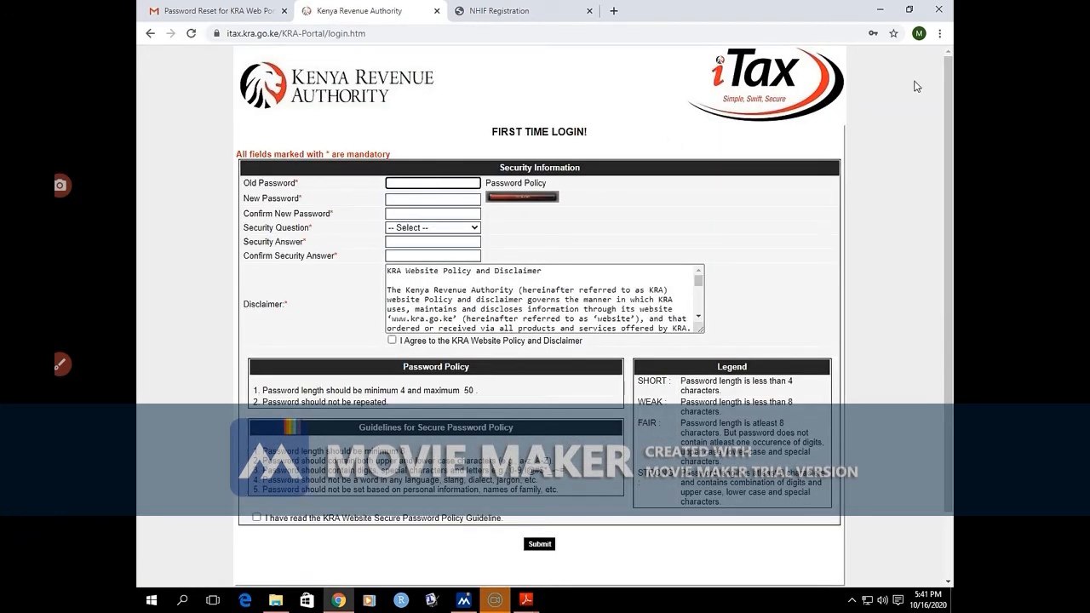
- Fill old, new and confirm passwords and the city-of-birth security question and answer
{"action": "left_click", "coordinate": [939, 34]}
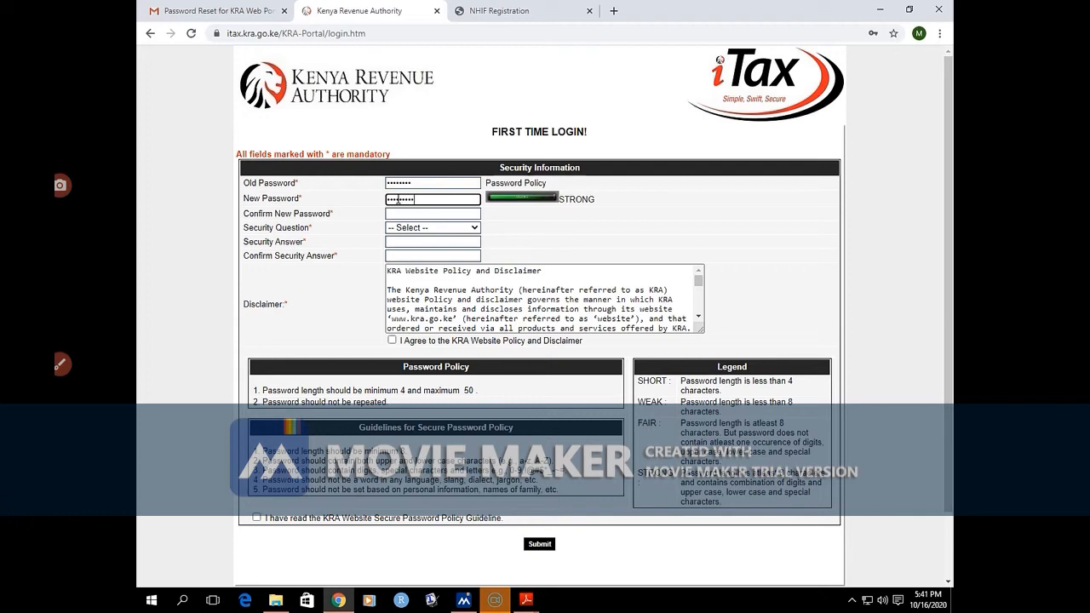
{"action": "left_click", "coordinate": [432, 213]}
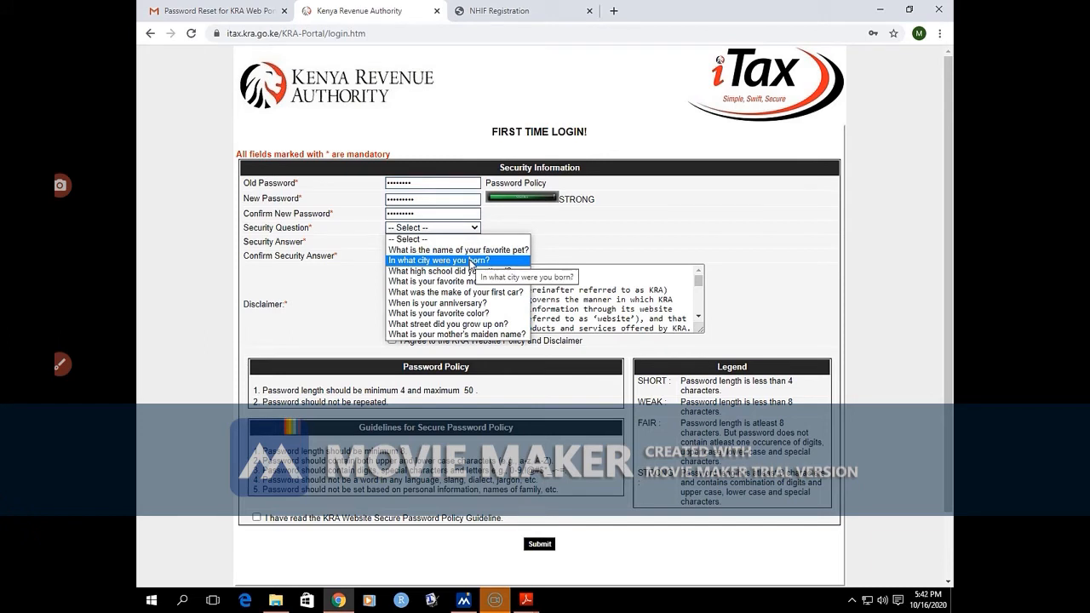
{"action": "left_click", "coordinate": [440, 261]}
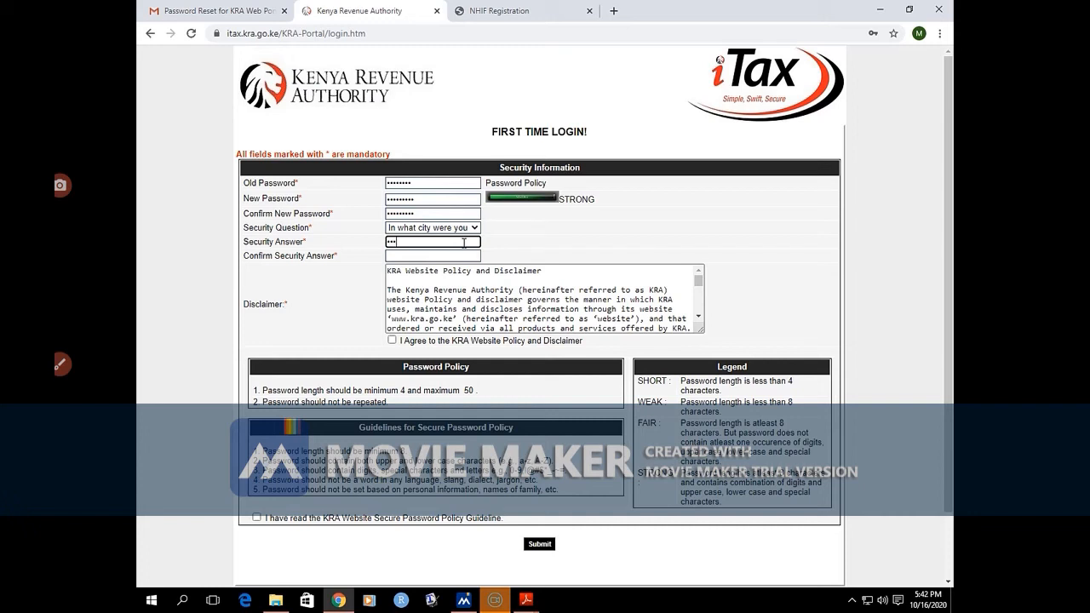
{"action": "key", "text": "Backspace"}
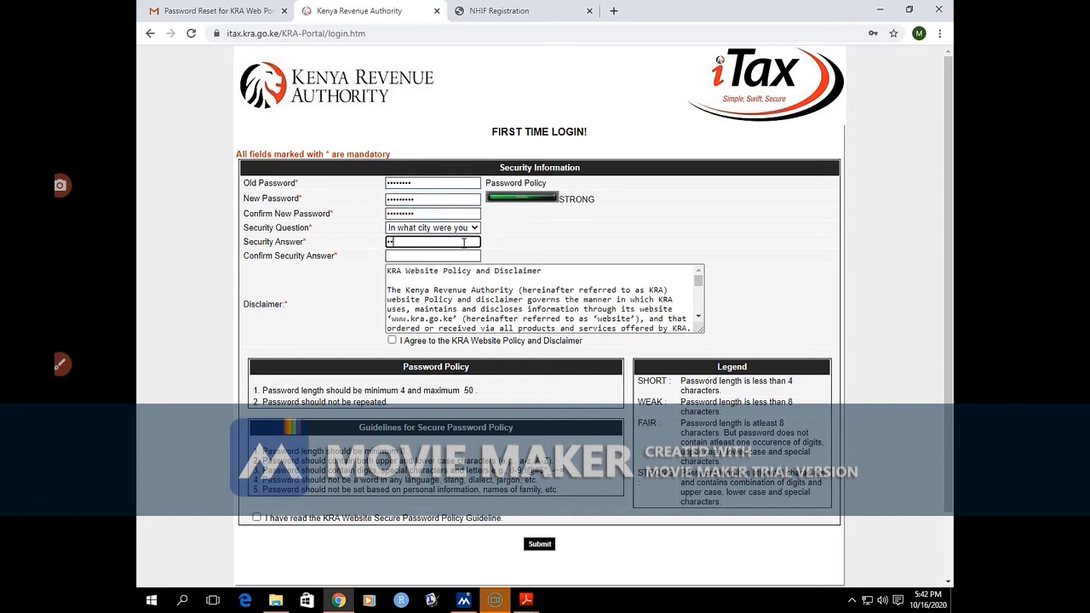
{"action": "type", "text": "•"}
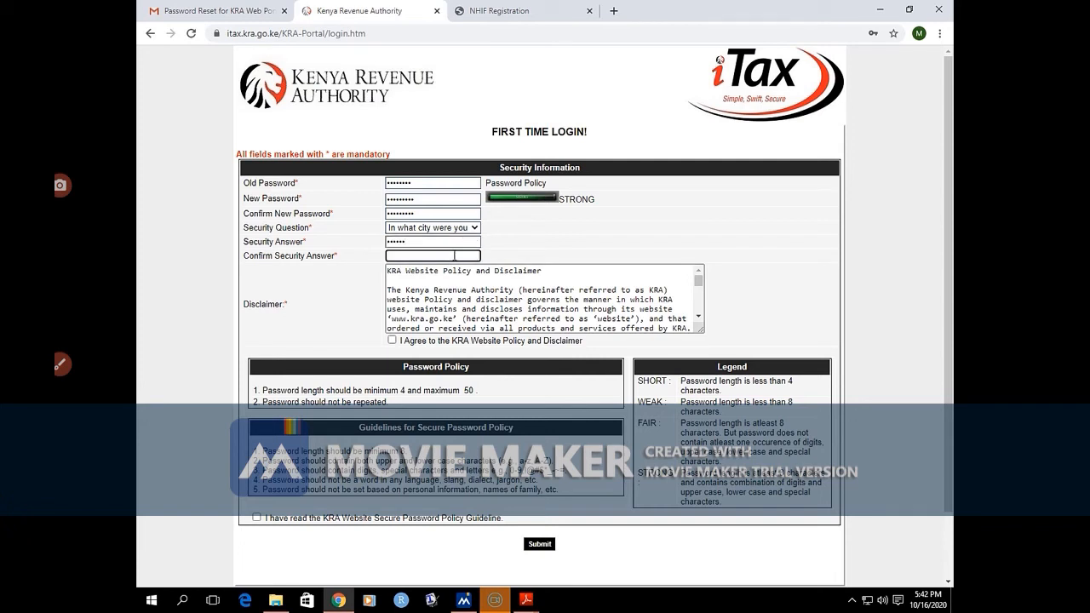
{"action": "type", "text": "••••••"}
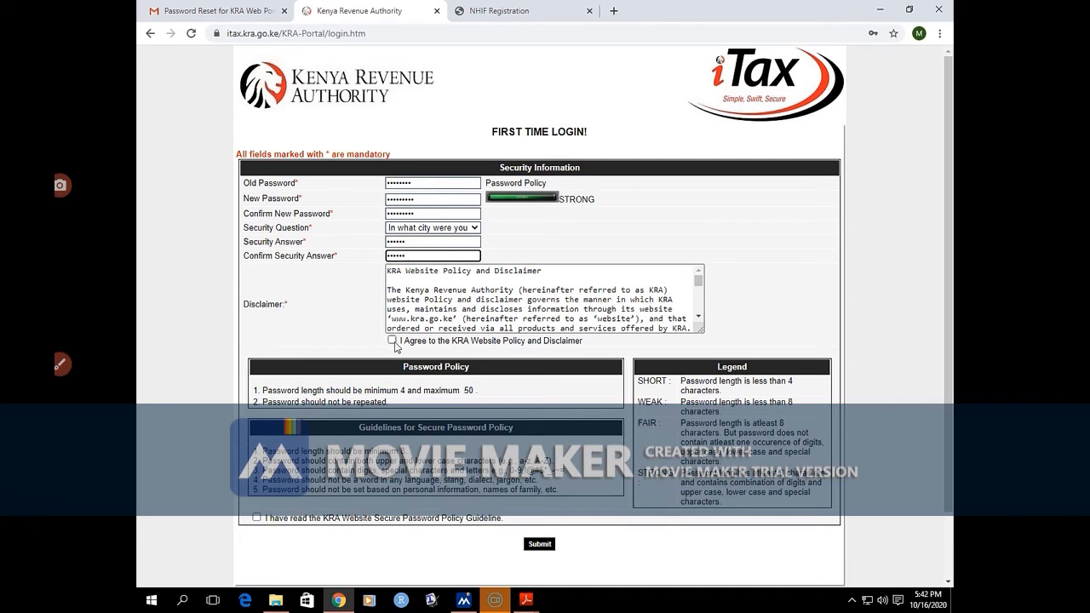
- Accept the Website Policy and secure password guideline, then submit the new details
{"action": "left_click", "coordinate": [392, 340]}
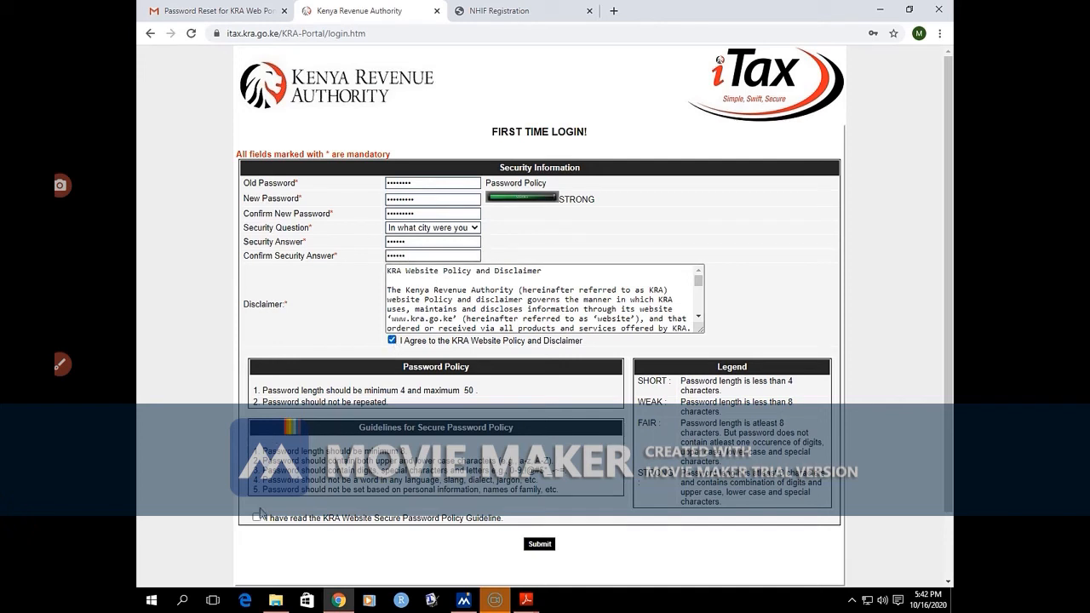
{"action": "left_click", "coordinate": [255, 517]}
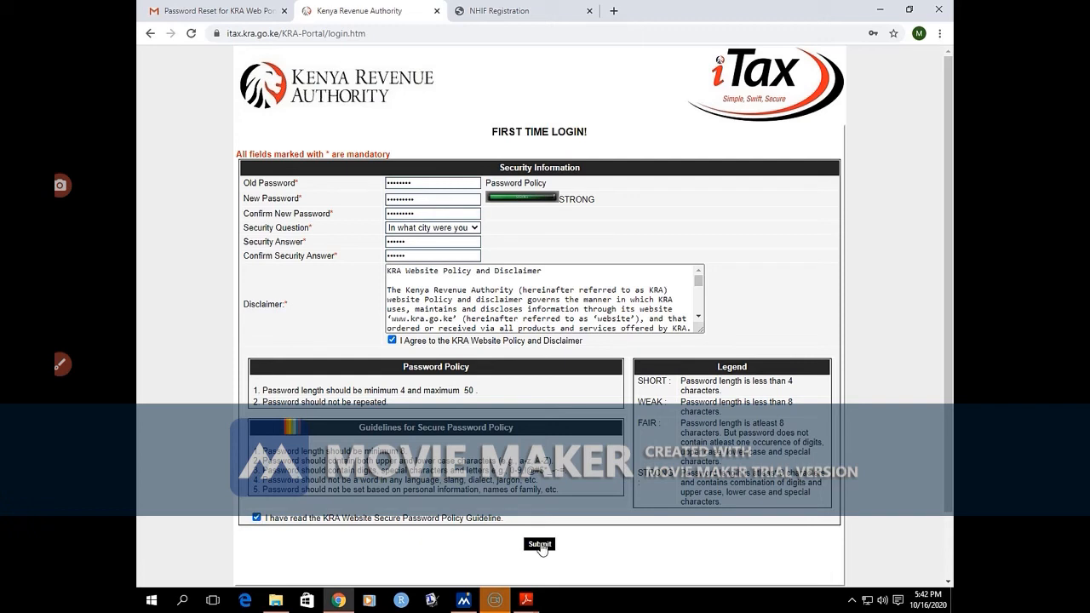
{"action": "left_click", "coordinate": [538, 544]}
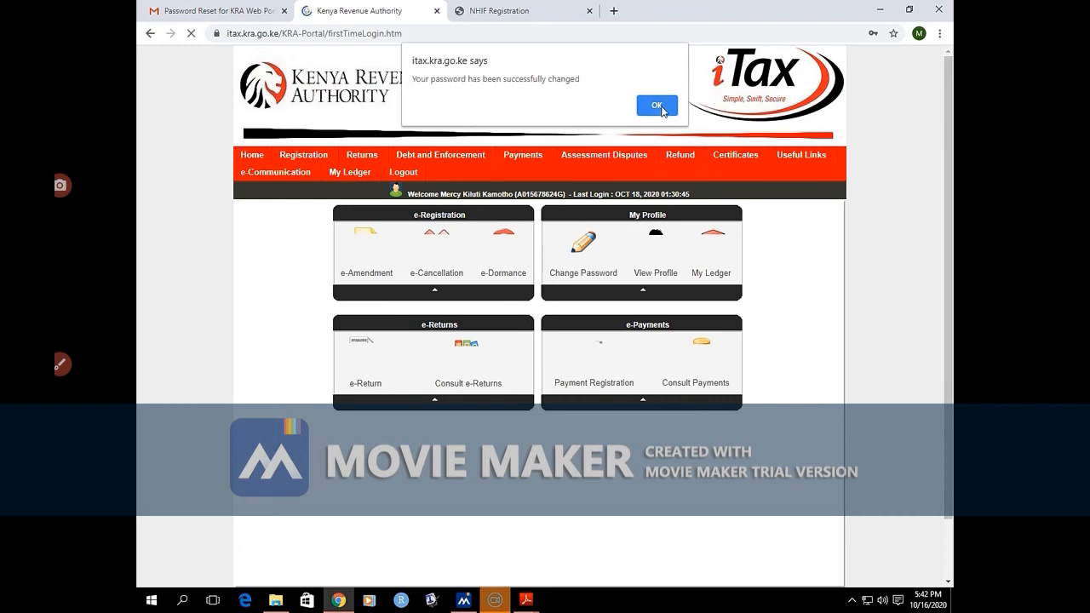
- Acknowledge the 'password successfully changed' alert and land on the taxpayer dashboard
{"action": "left_click", "coordinate": [656, 104]}
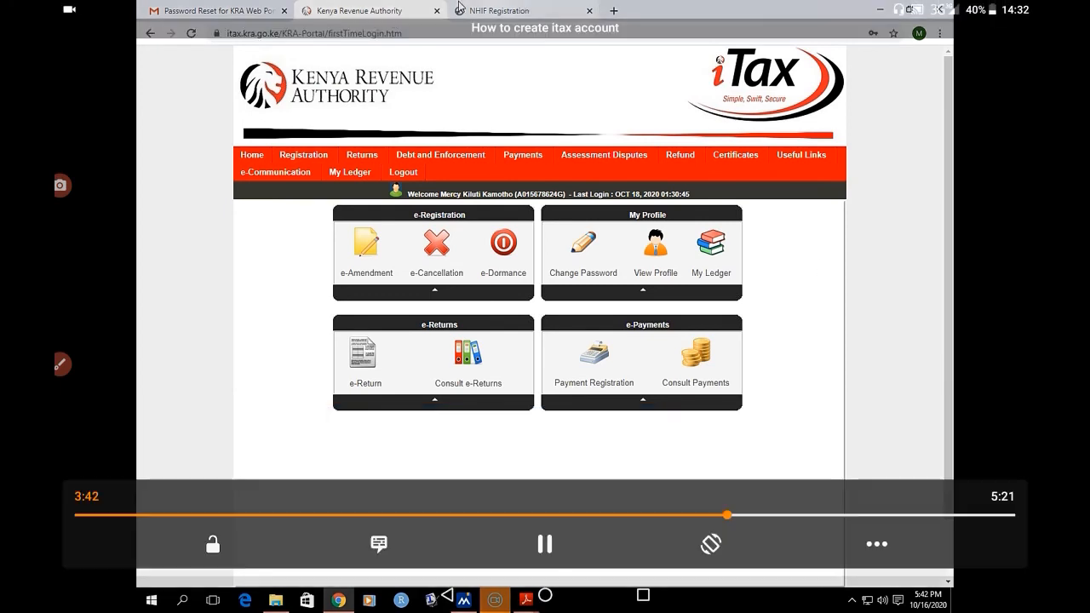
{"action": "left_click", "coordinate": [545, 544]}
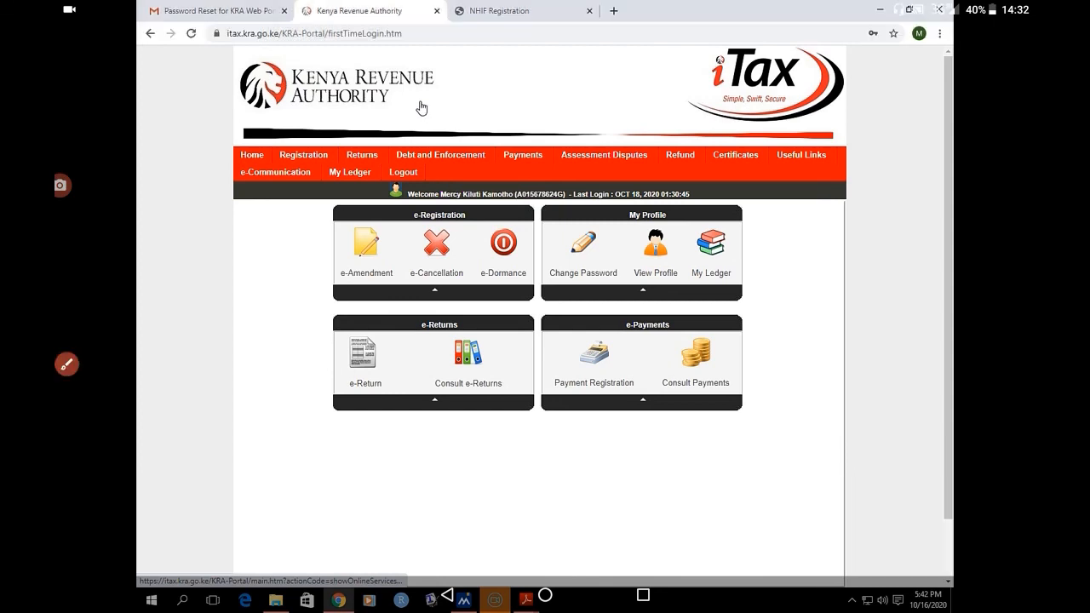
{"action": "mouse_move", "coordinate": [437, 62]}
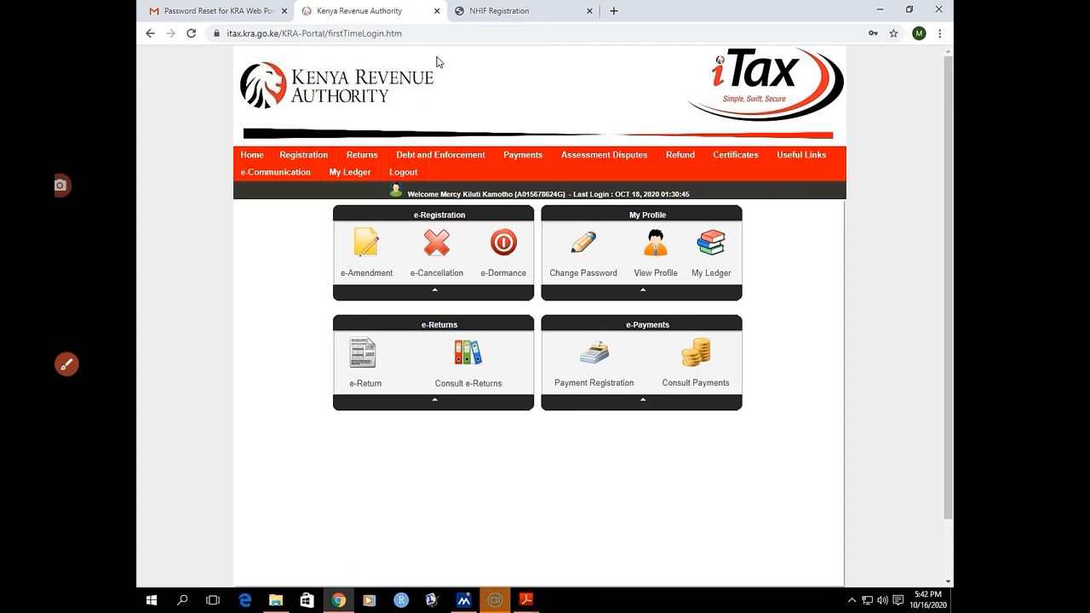